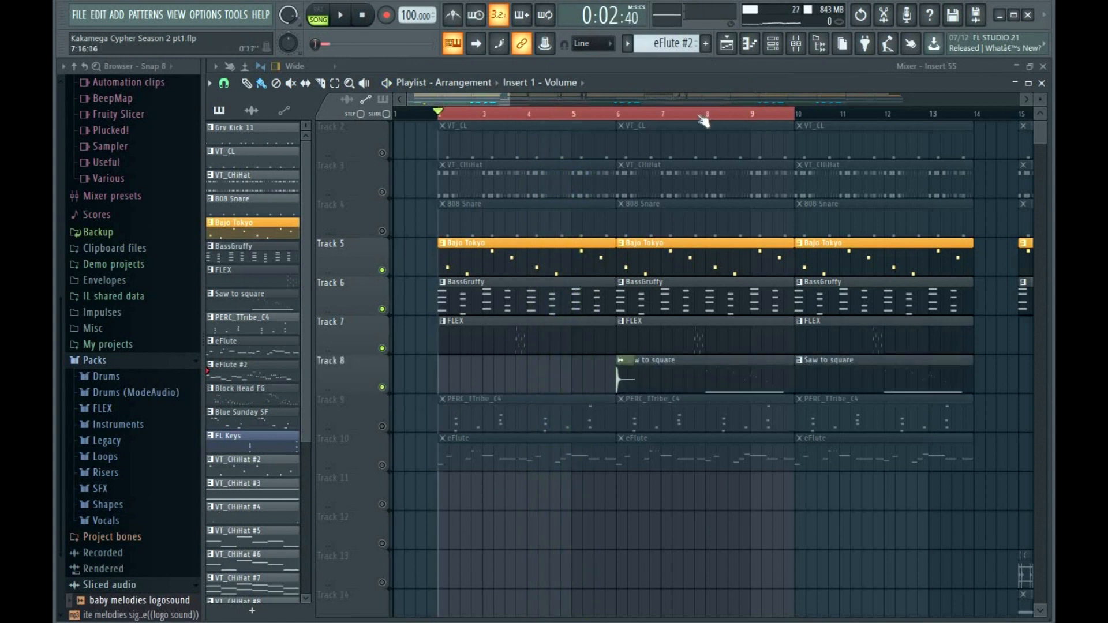
Unmute Track 9 (PERC_TTribe_C4) during playback so it joins the bass, FLEX and saw parts
{"action": "left_click", "coordinate": [342, 15]}
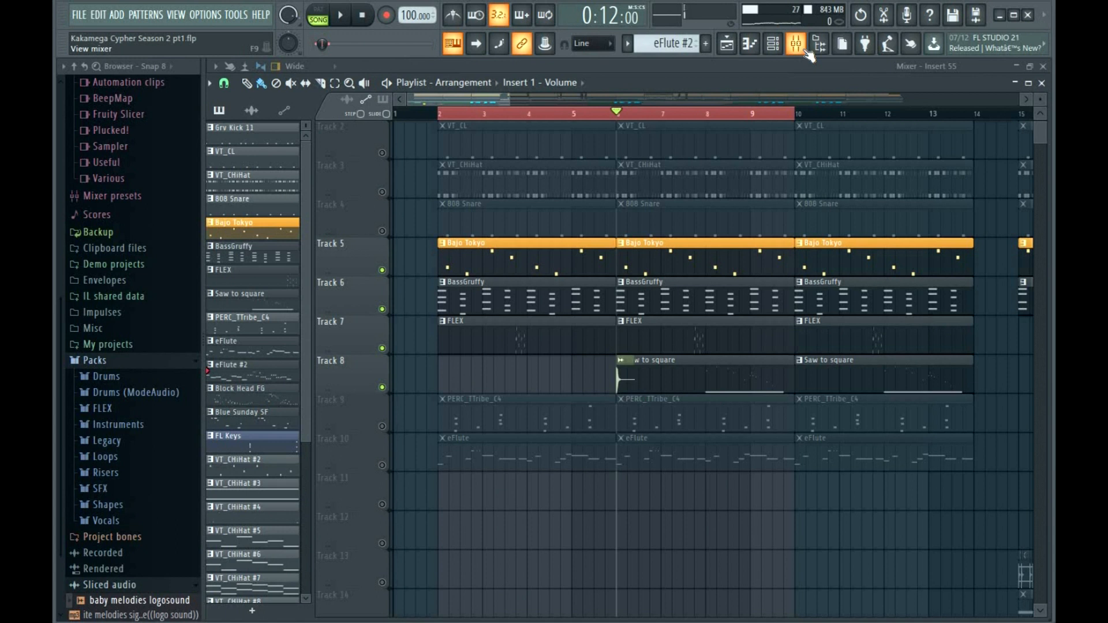
{"action": "scroll", "scroll_direction": "down", "scroll_amount": 3}
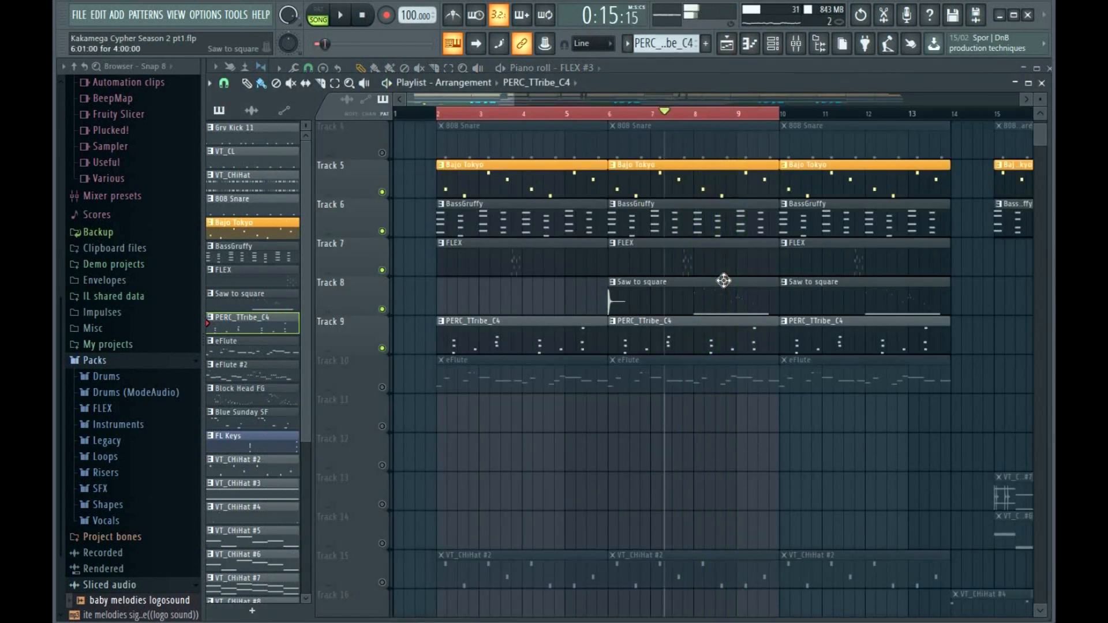
Solo Track 5 (Bajo Tokyo) and Track 15 (VT_CHiHat #2) in the Playlist
{"action": "left_click", "coordinate": [344, 12]}
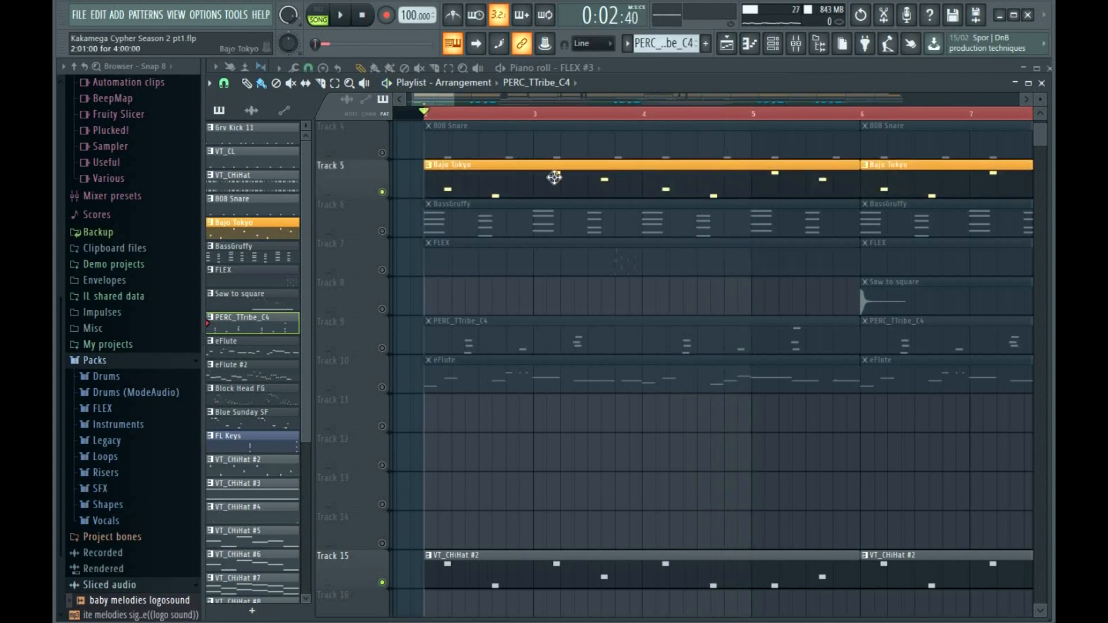
{"action": "left_click", "coordinate": [343, 15]}
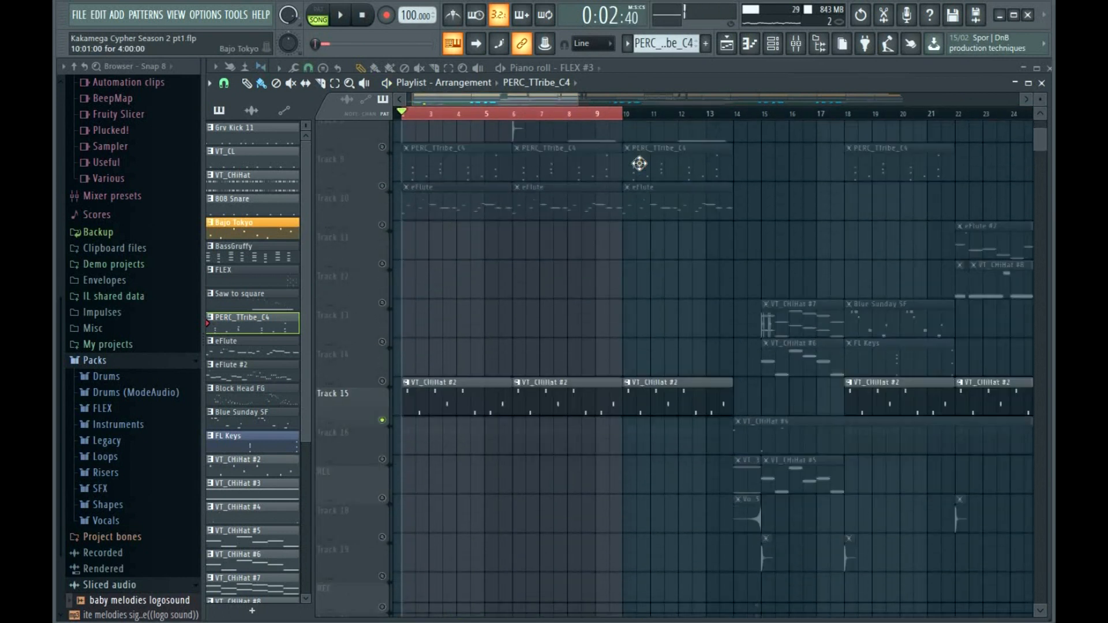
Re-enable Tracks 10 to 21 so the flute, hi-hats, Blue Sunday SF, FL Keys, crash and clap play
{"action": "scroll", "scroll_direction": "up", "scroll_amount": 3}
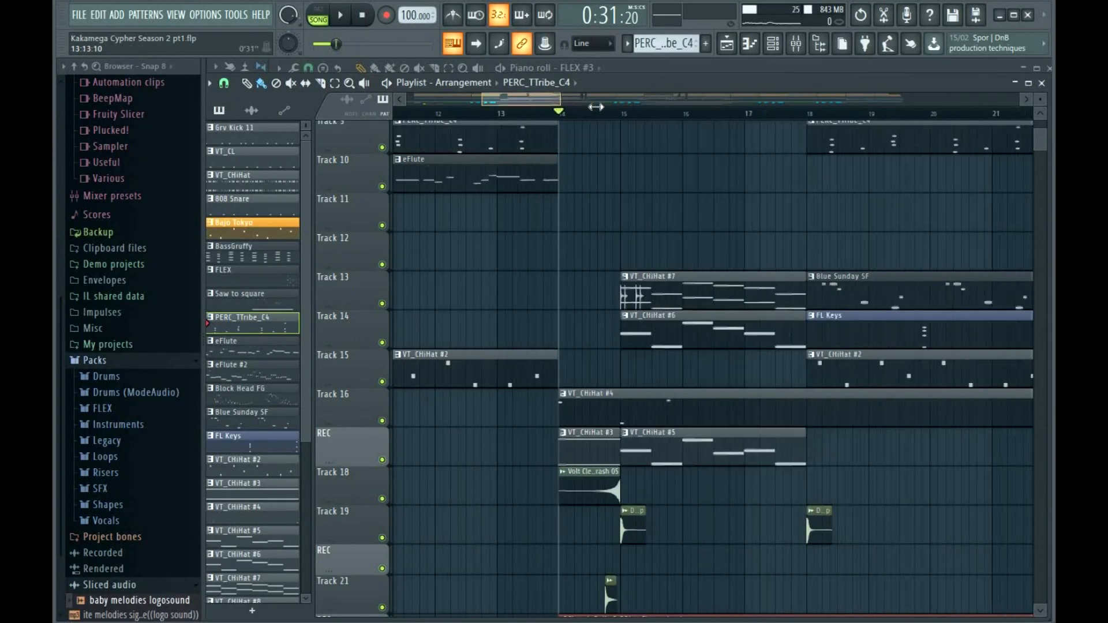
{"action": "left_click", "coordinate": [338, 16]}
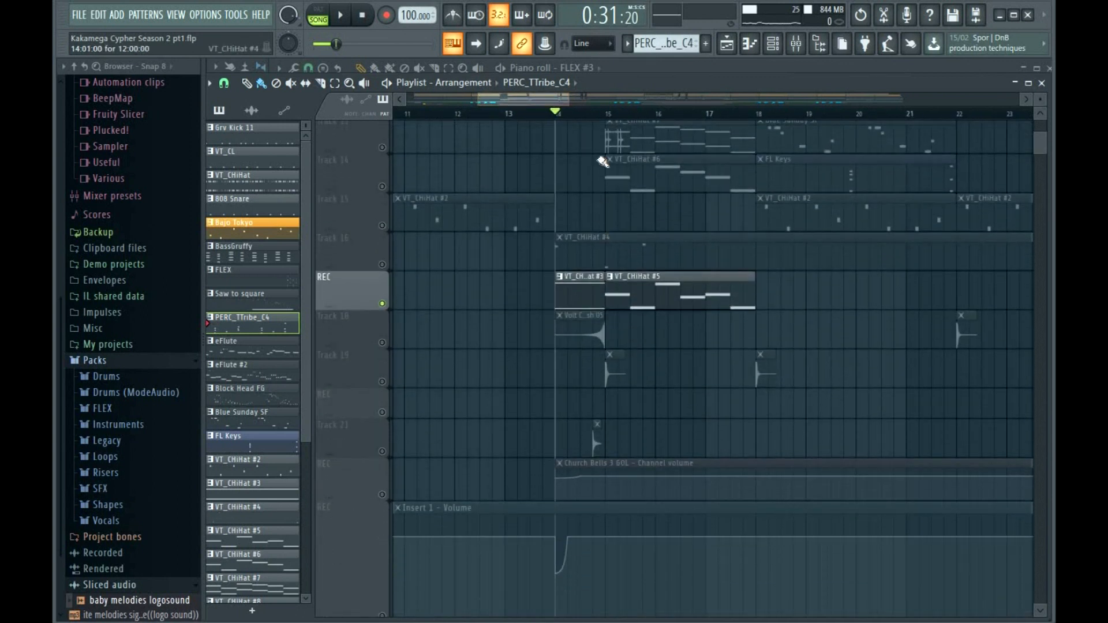
{"action": "left_click", "coordinate": [343, 14]}
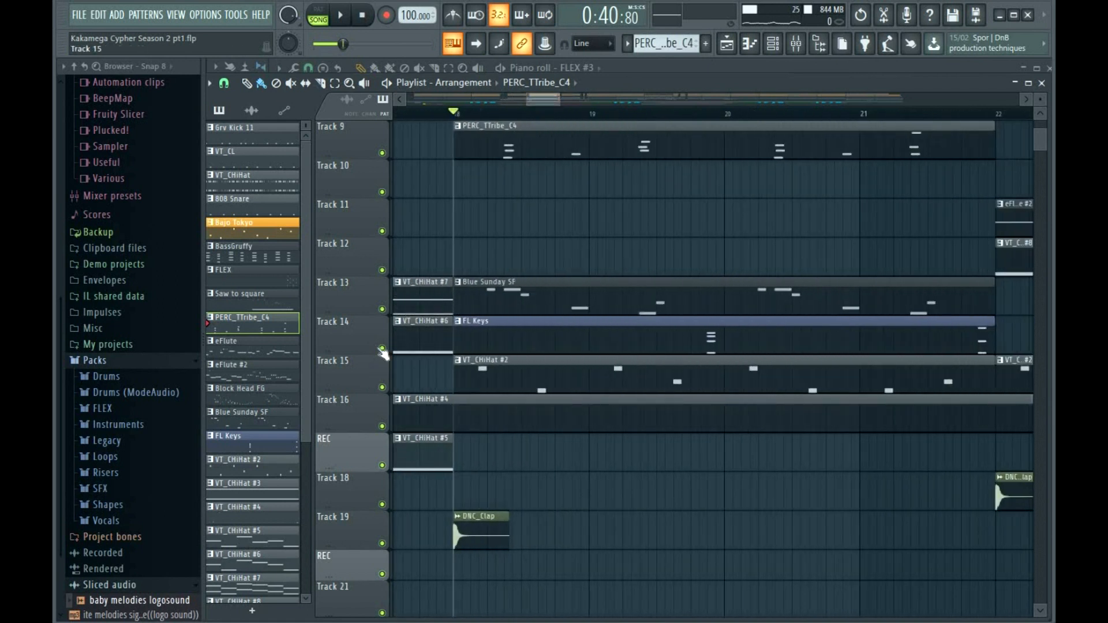
{"action": "left_click", "coordinate": [342, 14]}
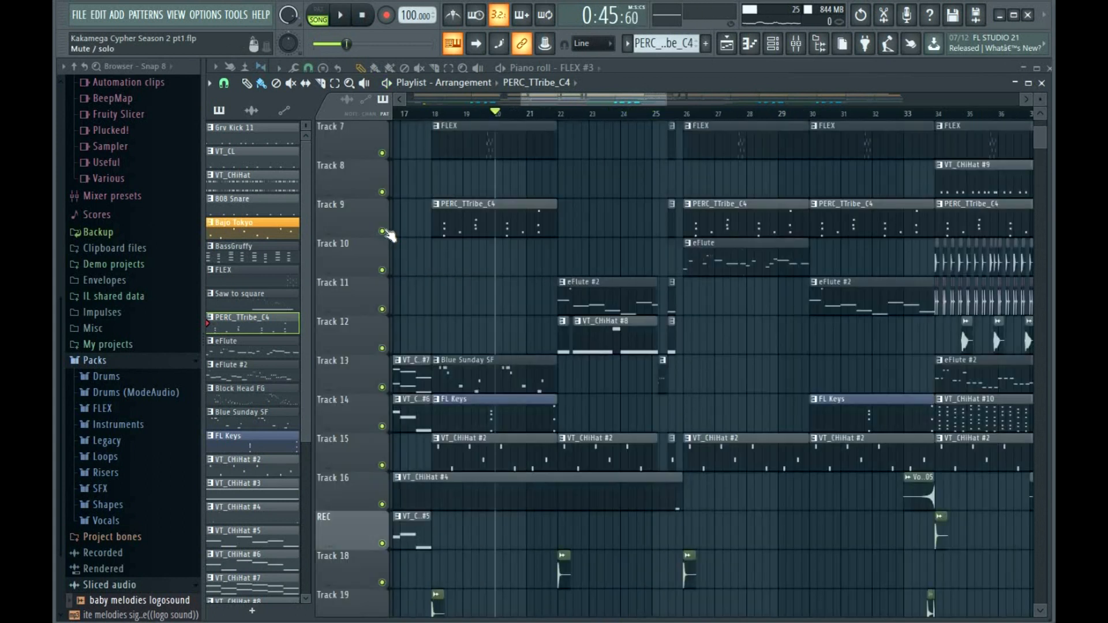
{"action": "left_click", "coordinate": [344, 14]}
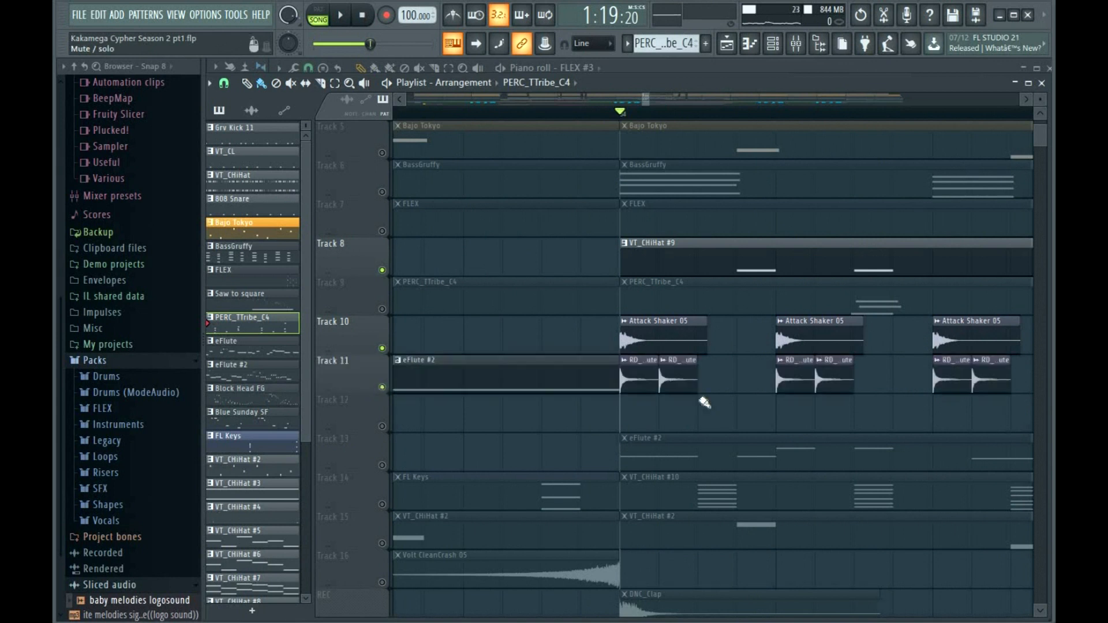
Scroll the Playlist to the REC vocal tracks with their Insert 1 Volume and Pitcher automation clips
{"action": "left_click", "coordinate": [342, 14]}
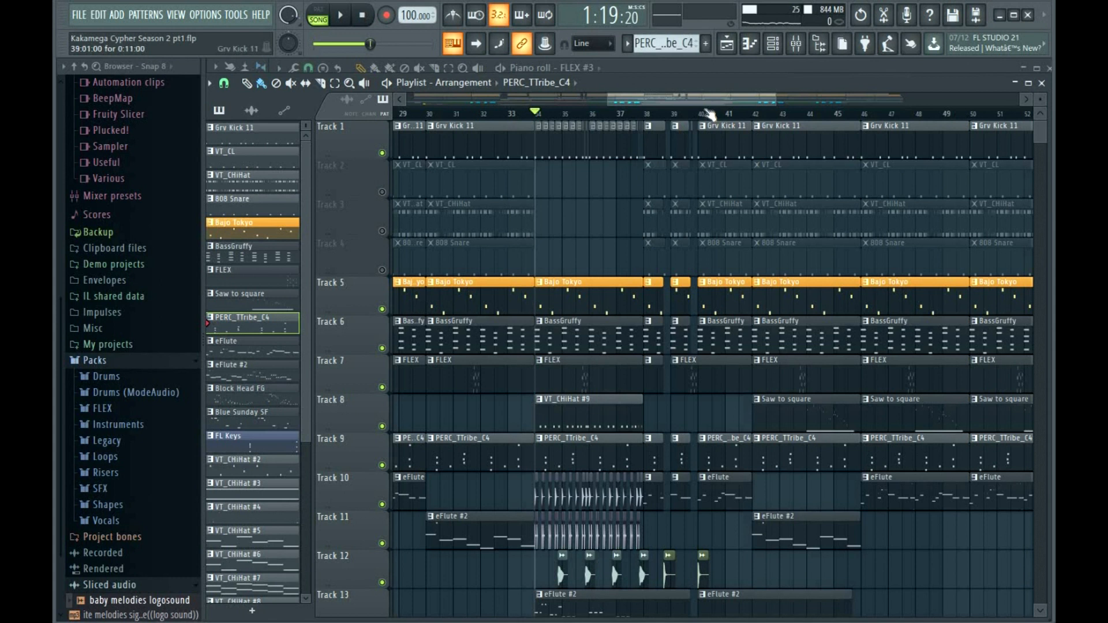
{"action": "left_click", "coordinate": [344, 15]}
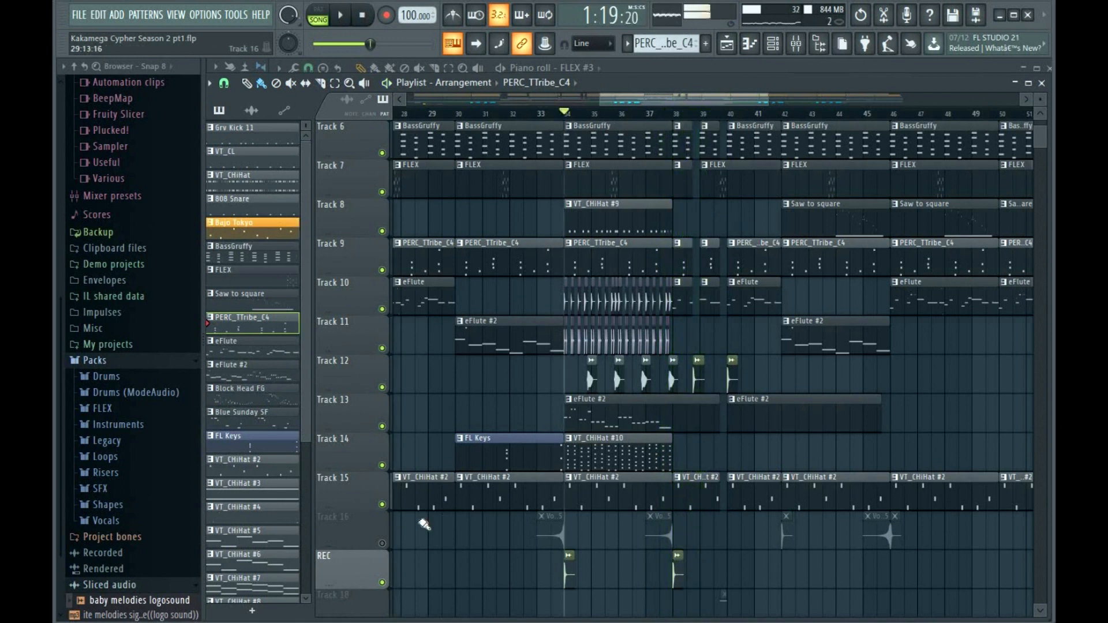
{"action": "left_click", "coordinate": [342, 14]}
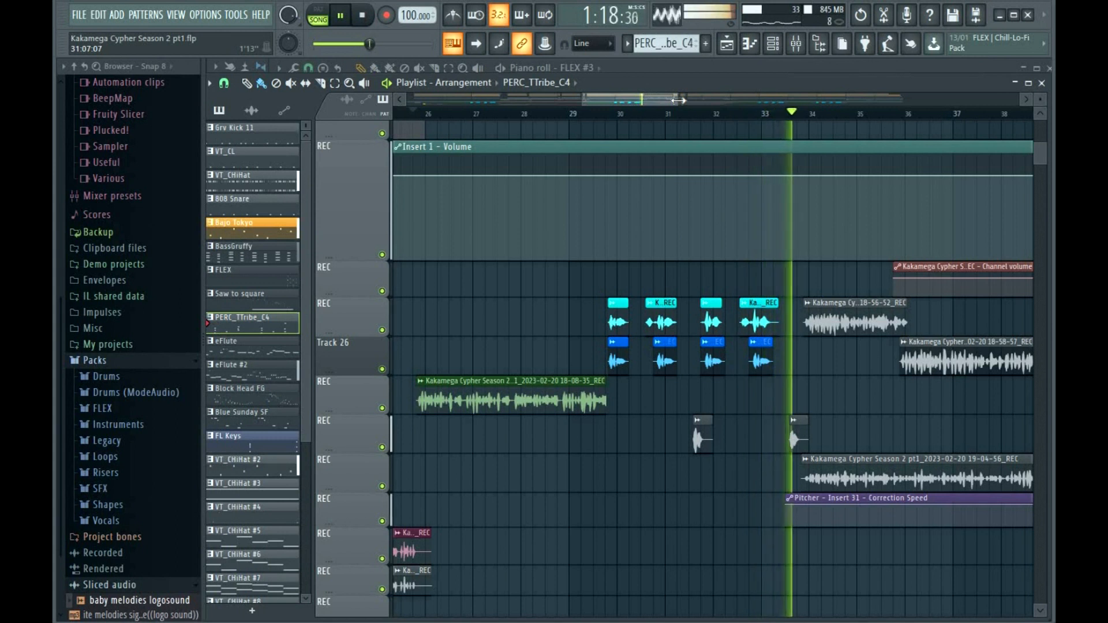
Show Insert 55 in the Mixer with its Pitcher, Fruity Reeverb 2 and Fruity delay bank effects
{"action": "left_click", "coordinate": [343, 14]}
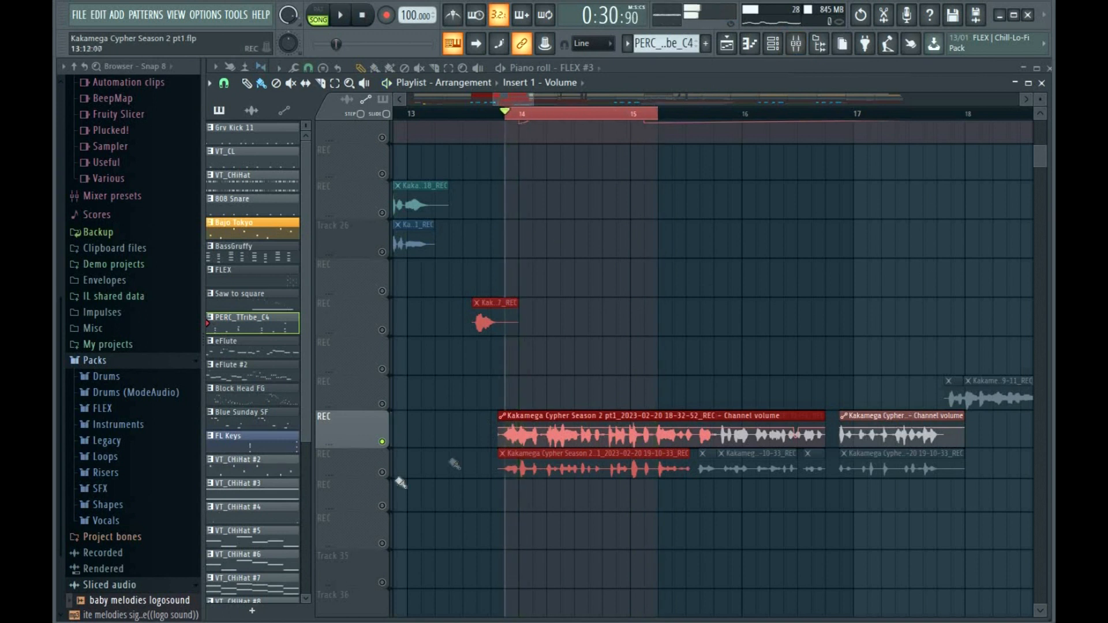
{"action": "left_click", "coordinate": [342, 14]}
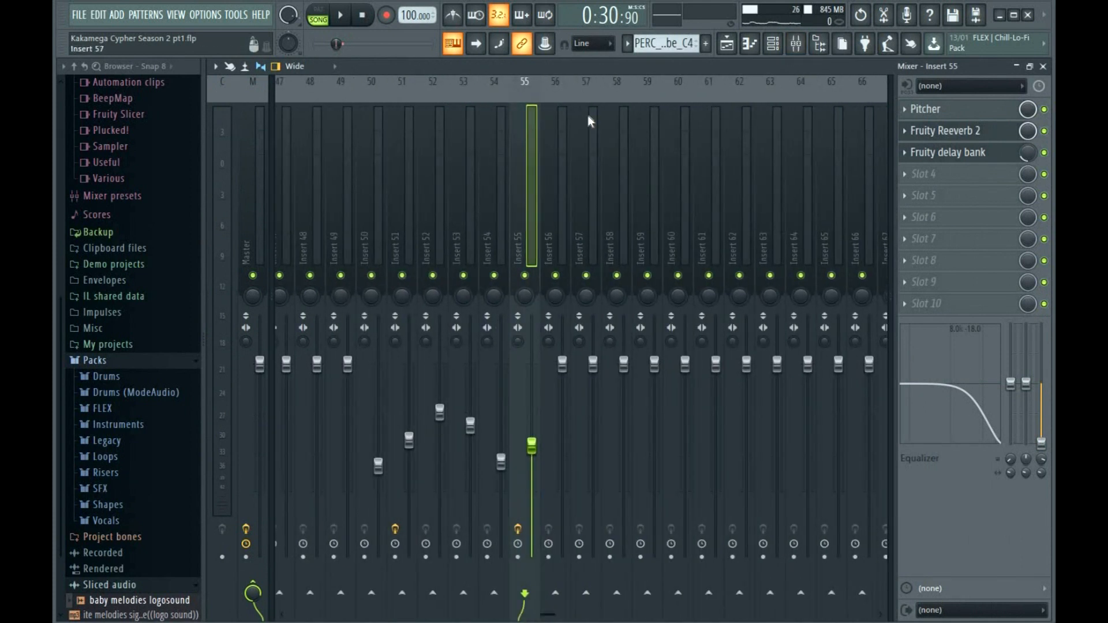
Inspect Insert 31's EQUO effect, then close the Mixer and return to the Playlist
{"action": "left_click", "coordinate": [339, 14]}
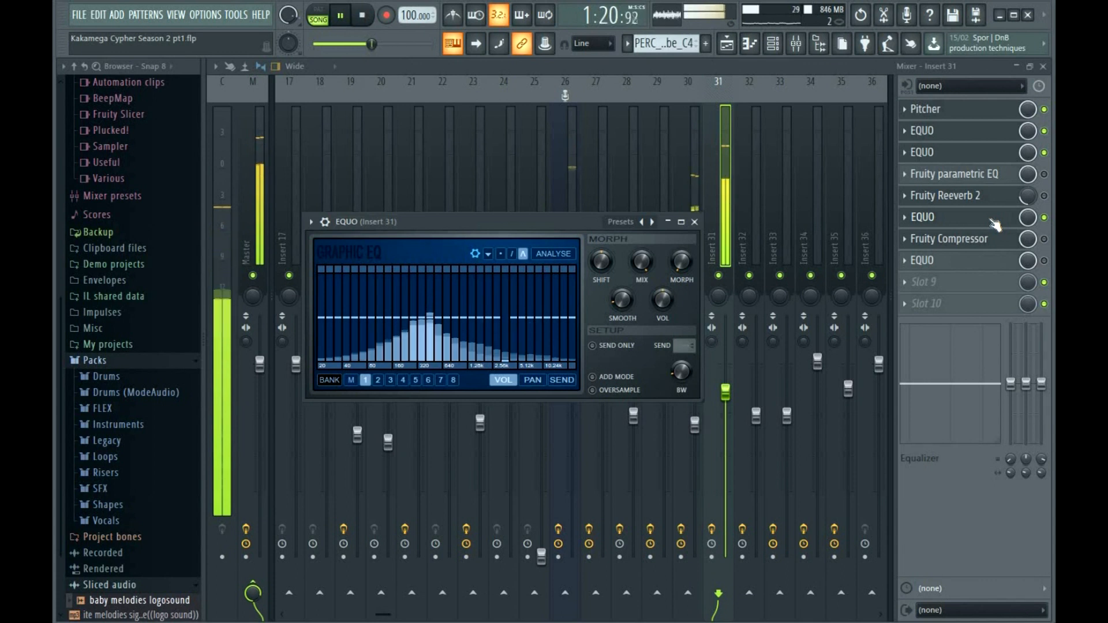
{"action": "left_click", "coordinate": [695, 222]}
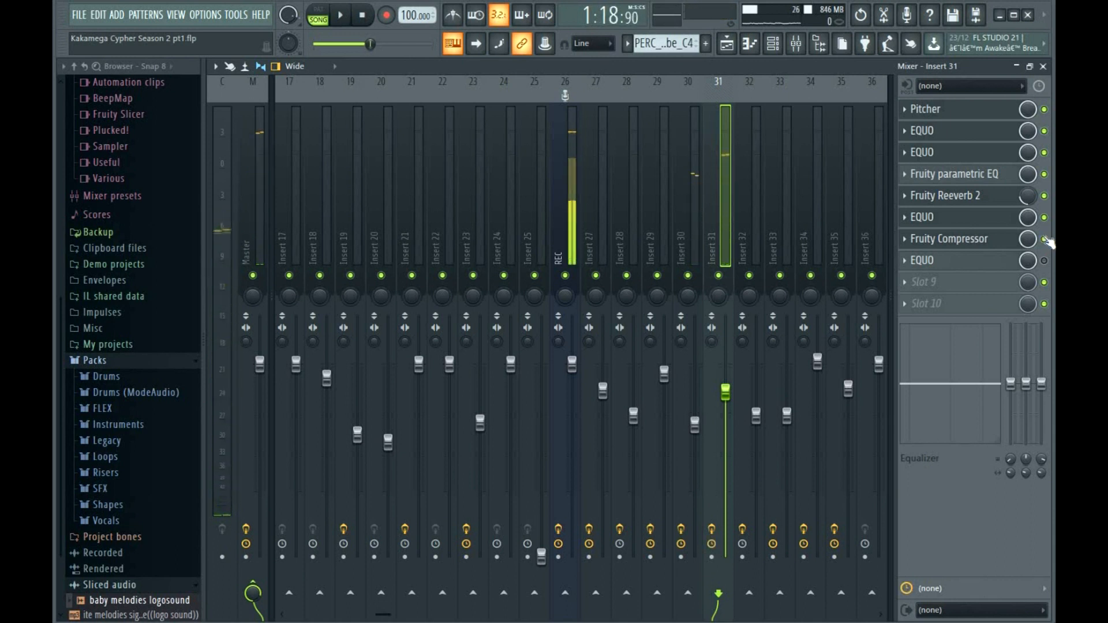
{"action": "left_click", "coordinate": [343, 16]}
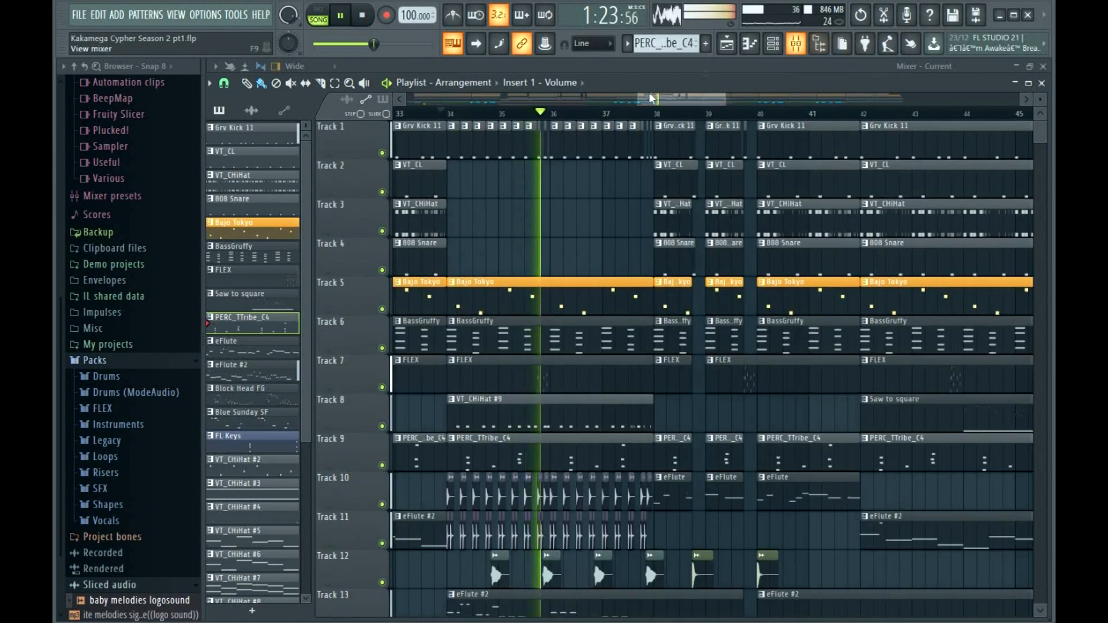
Enable Reverse on the Volt CleanCrash 05 sample in its channel settings
{"action": "left_click", "coordinate": [796, 44]}
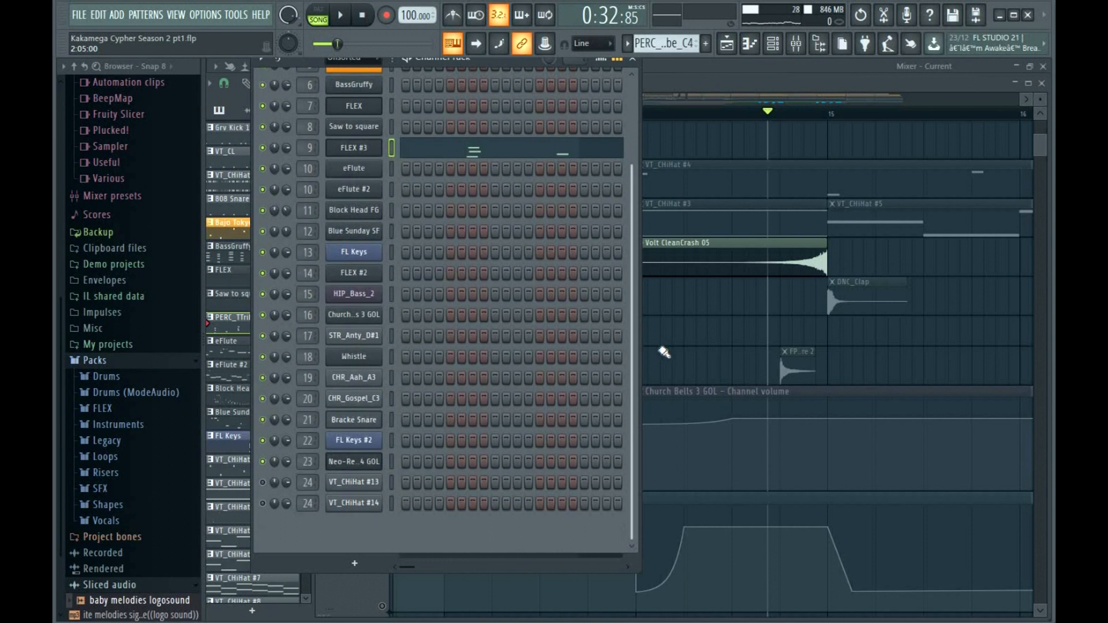
{"action": "left_click", "coordinate": [354, 59]}
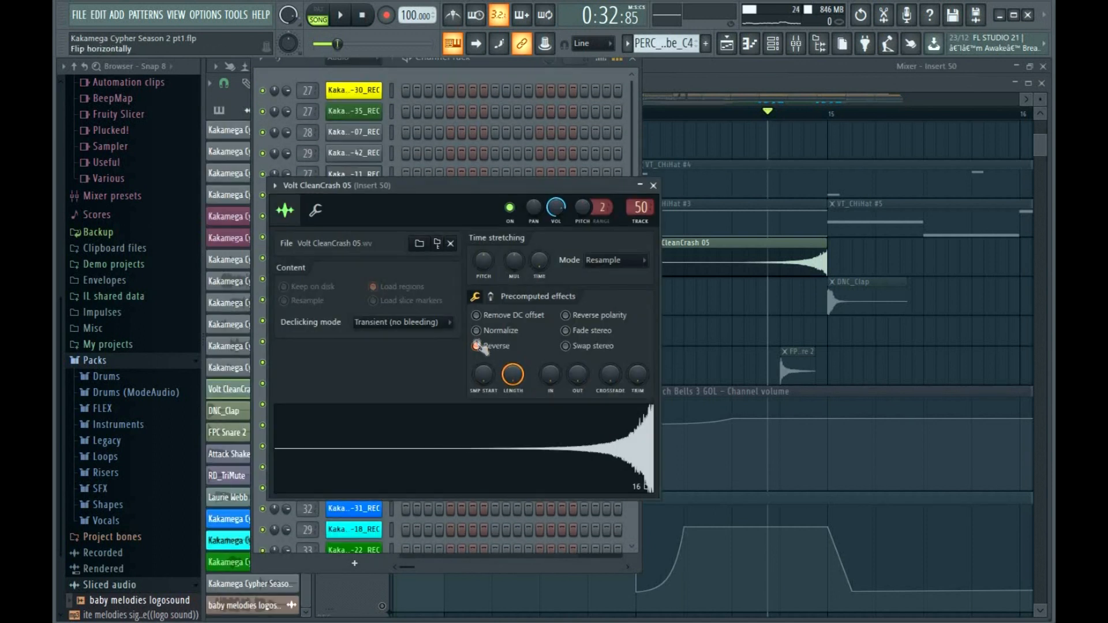
{"action": "left_click", "coordinate": [476, 346]}
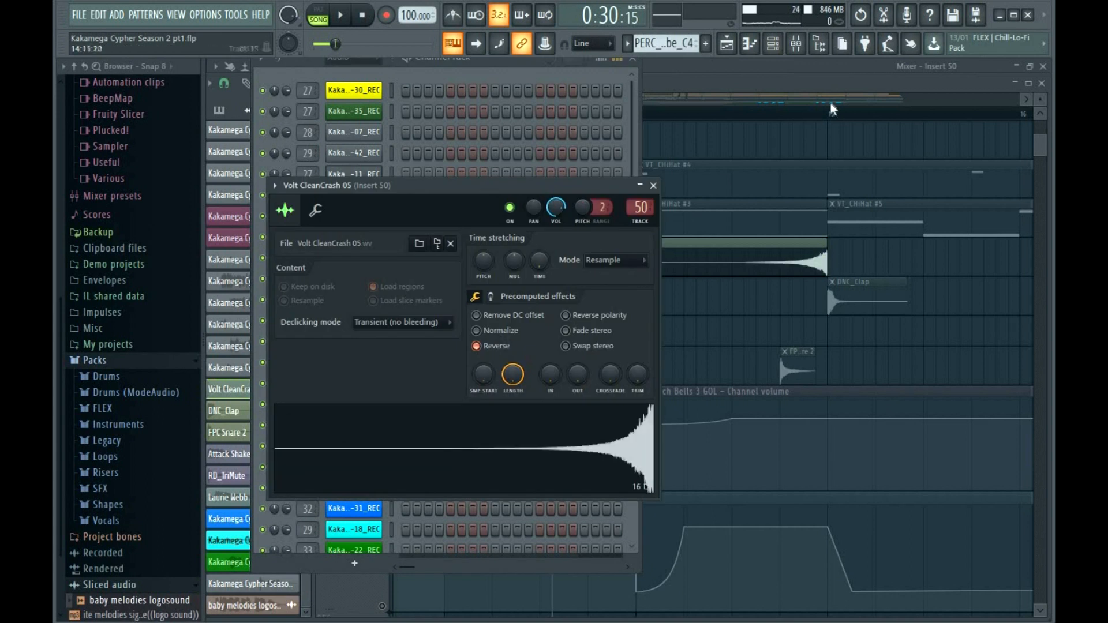